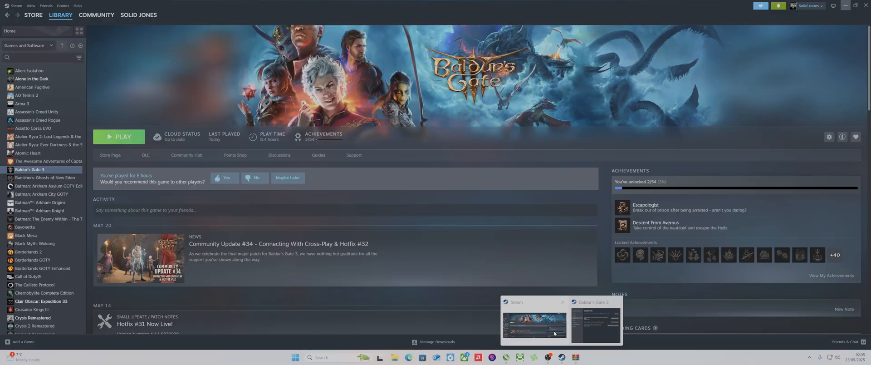
# Bring up Baldur's Gate 3's context menu in the Steam library to browse its local files.
pyautogui.rightClick(30, 169)
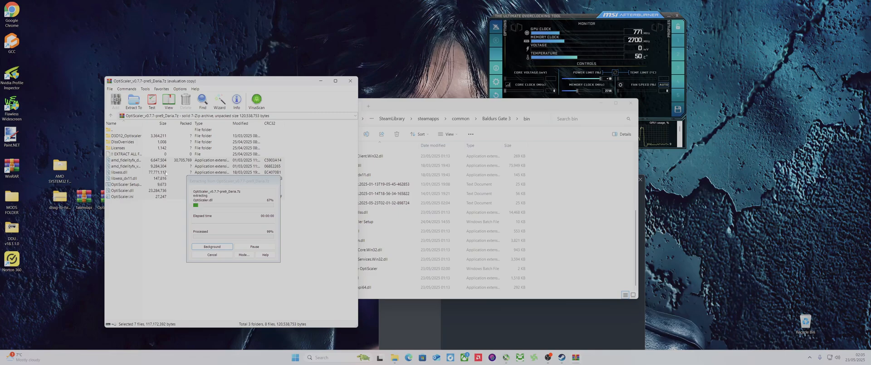
# Extract the OptiScaler archive into the game's bin folder and select OptiScaler Setup.bat.
pyautogui.rightClick(561, 238)
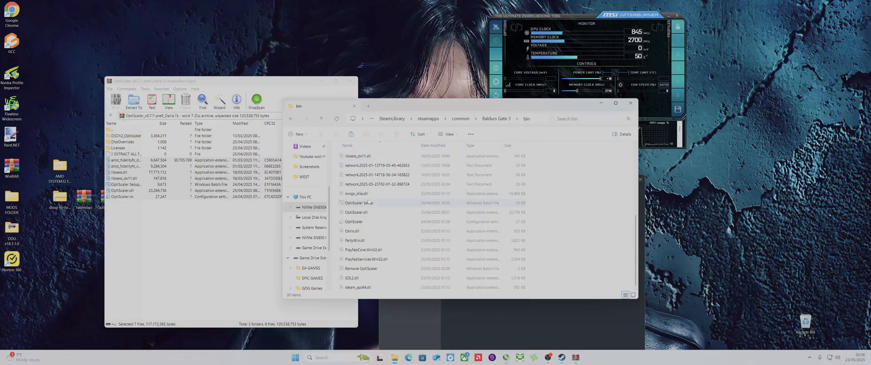
pyautogui.click(360, 202)
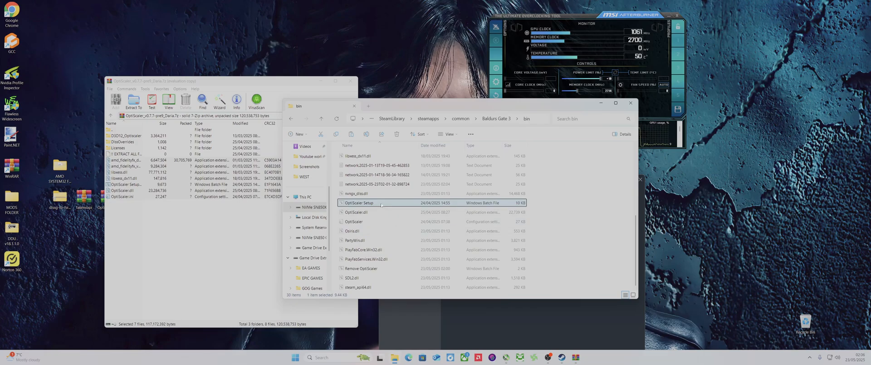
# Run OptiScaler Setup.bat anyway, choosing 1 for dxgi.dll and 1 for AMD/Intel GPU.
pyautogui.doubleClick(359, 203)
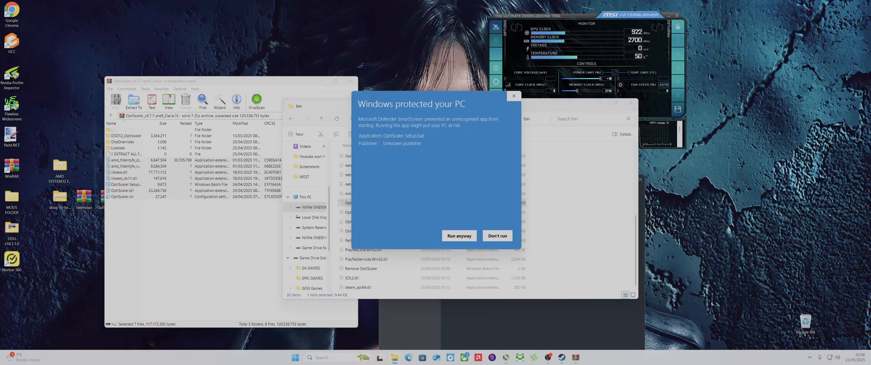
pyautogui.click(459, 235)
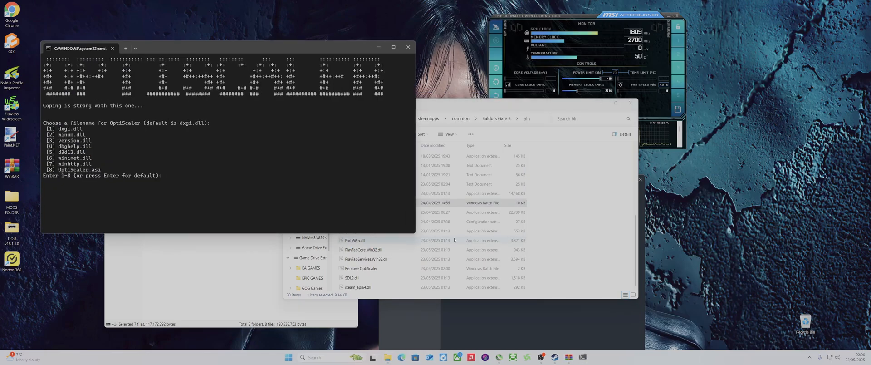
pyautogui.write('1')
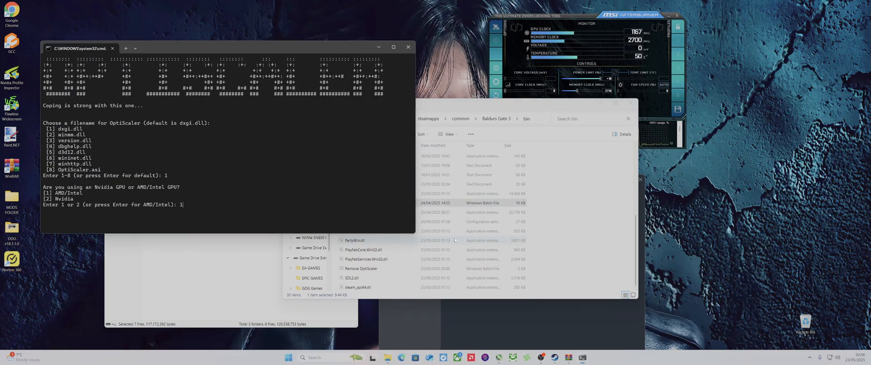
pyautogui.press('enter')
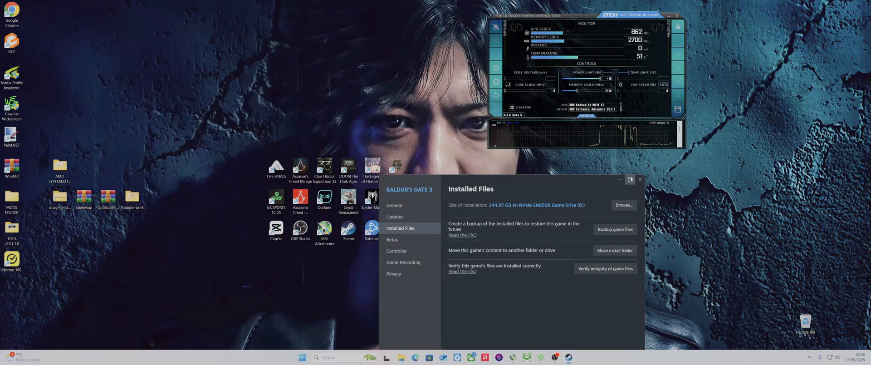
# Close the Steam properties, launch Baldur's Gate 3 from the desktop shortcut and continue past the data mismatch warning.
pyautogui.click(640, 180)
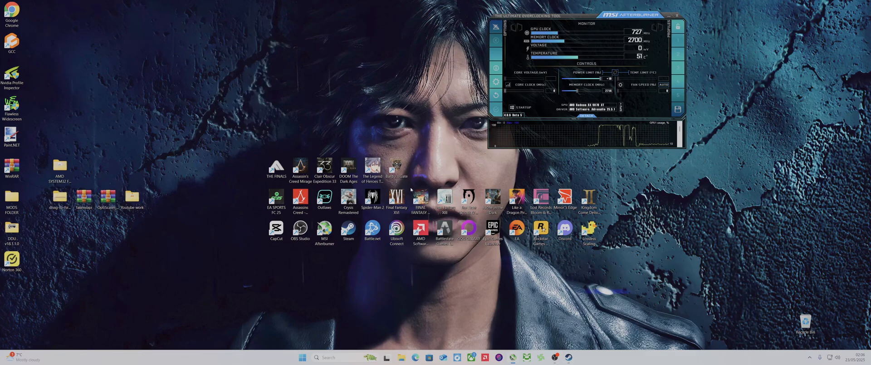
pyautogui.doubleClick(395, 167)
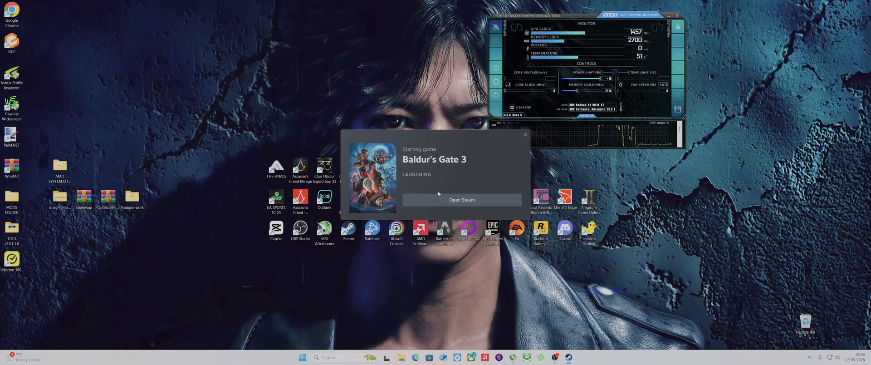
pyautogui.click(461, 199)
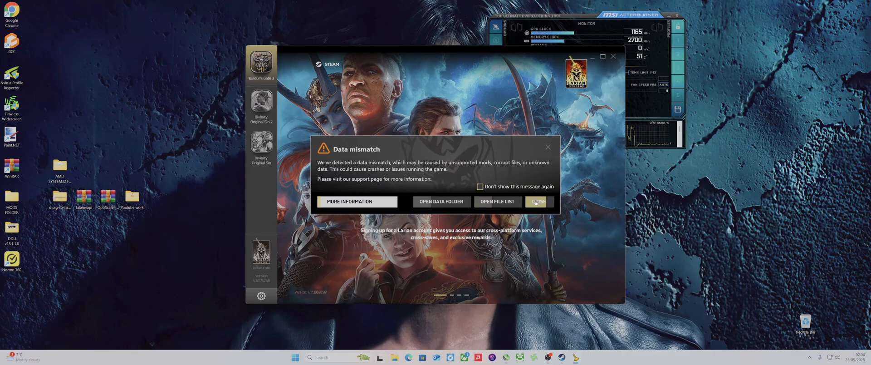
pyautogui.click(537, 201)
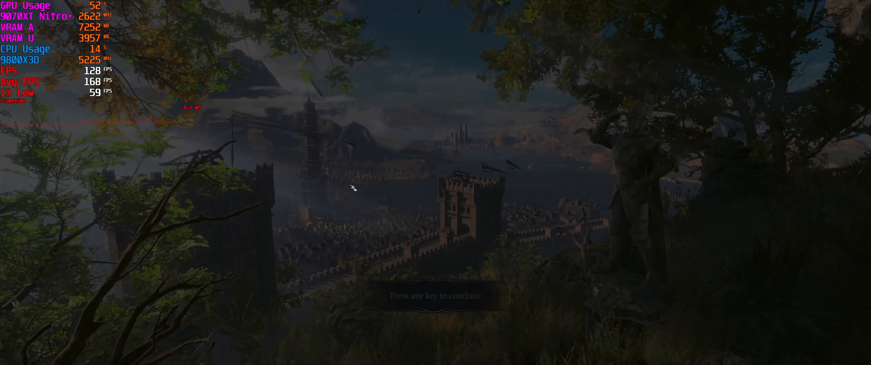
# Skip the intro, lower Master Volume to 30 in the Audio options and return to the main menu.
pyautogui.press('space')
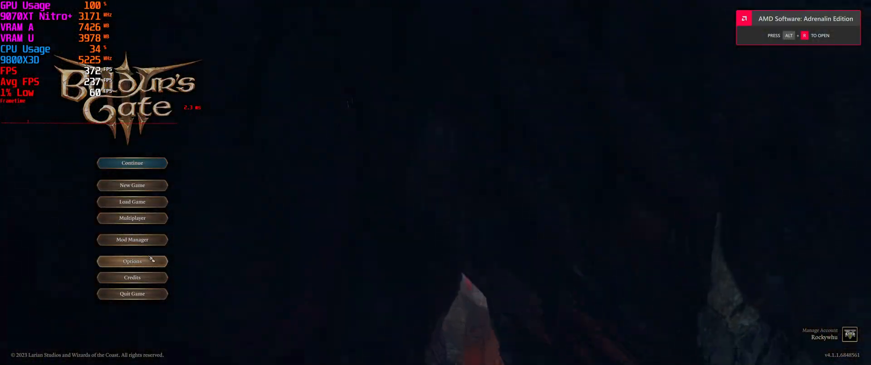
pyautogui.click(131, 261)
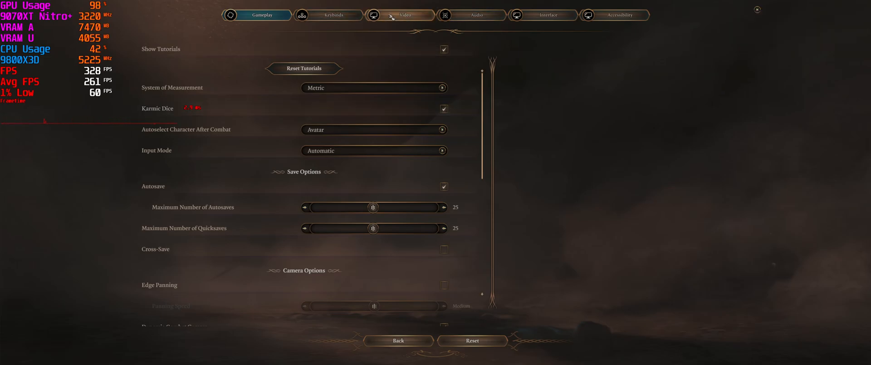
pyautogui.click(471, 15)
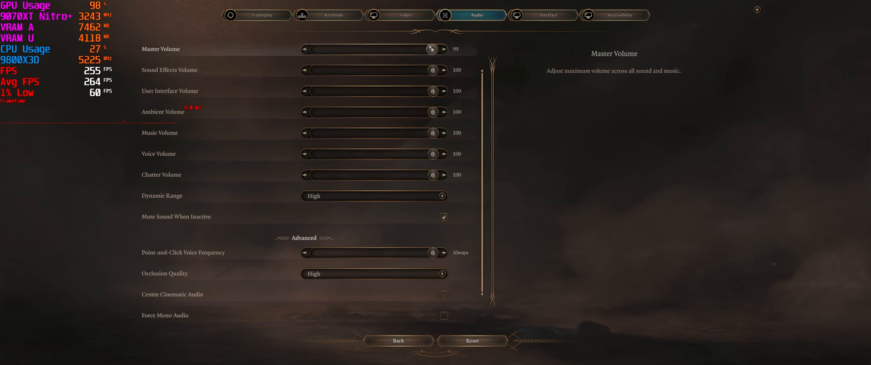
pyautogui.moveTo(430, 49); pyautogui.dragTo(352, 49)
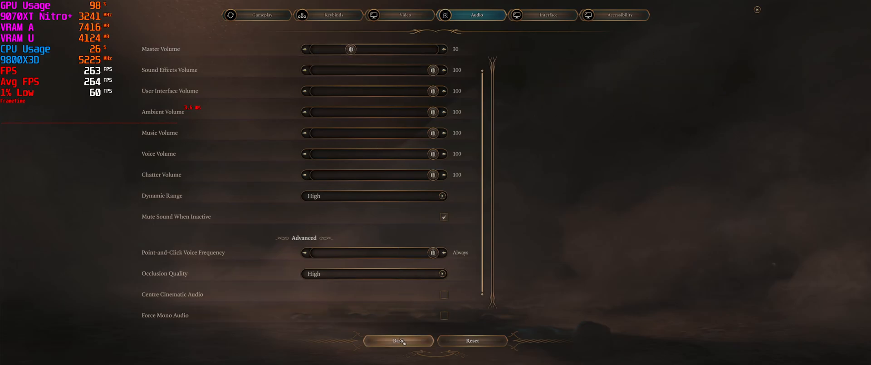
pyautogui.click(398, 341)
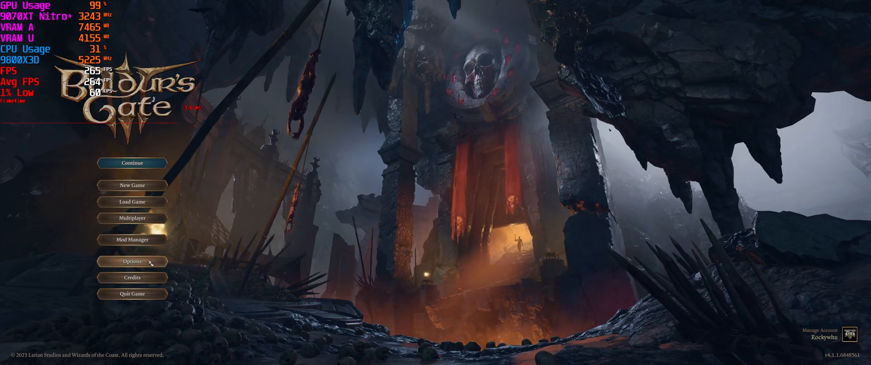
# In the Video options, keep Nvidia DLSS and set Upscaling Mode to Ultra Quality.
pyautogui.click(132, 262)
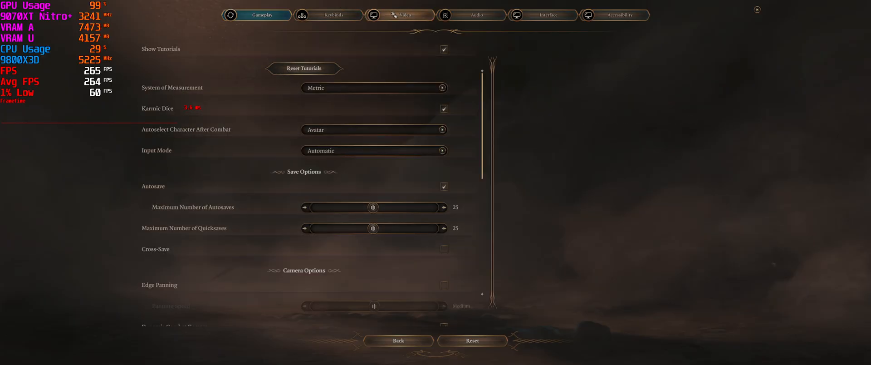
pyautogui.click(405, 16)
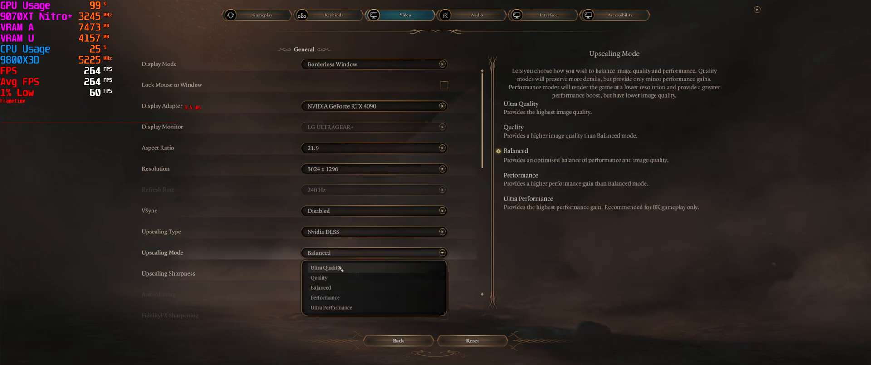
pyautogui.click(327, 267)
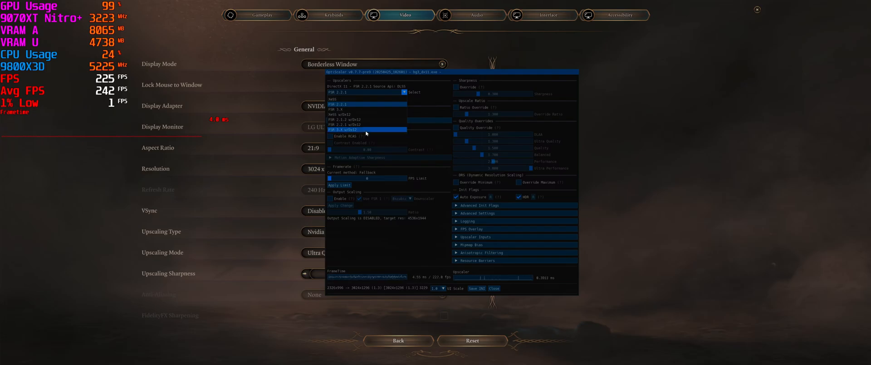
# Select the FSR 3.X w/Dx12 upscaler in the OptiScaler overlay, apply it and close the overlay.
pyautogui.click(347, 130)
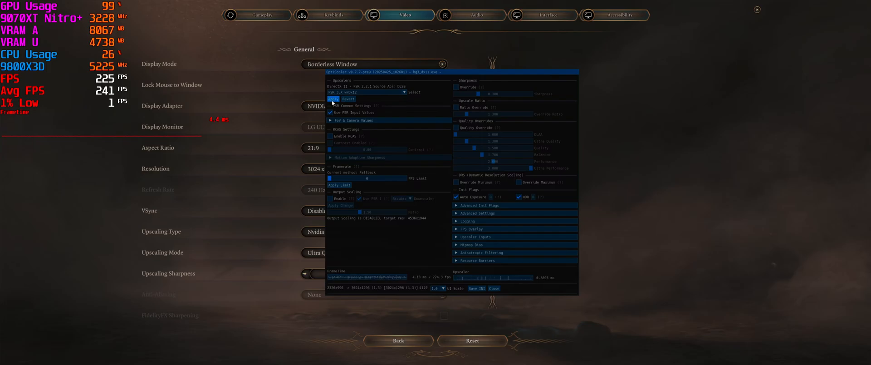
pyautogui.click(333, 99)
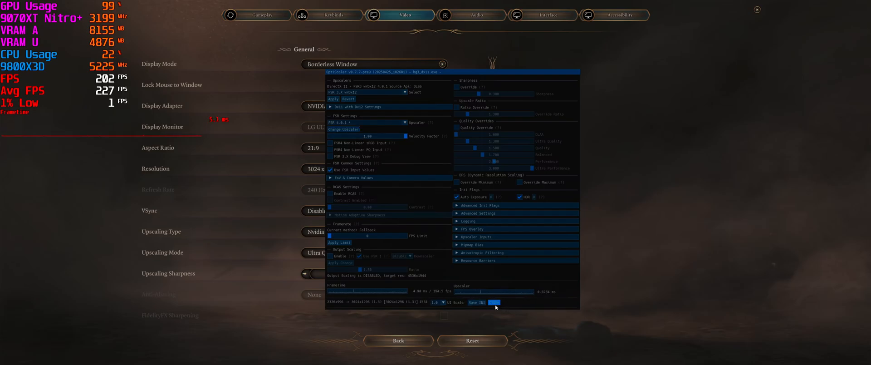
pyautogui.click(494, 303)
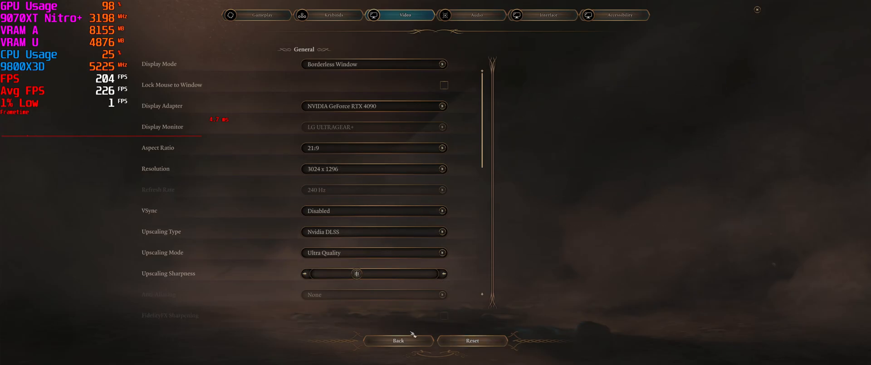
pyautogui.click(398, 340)
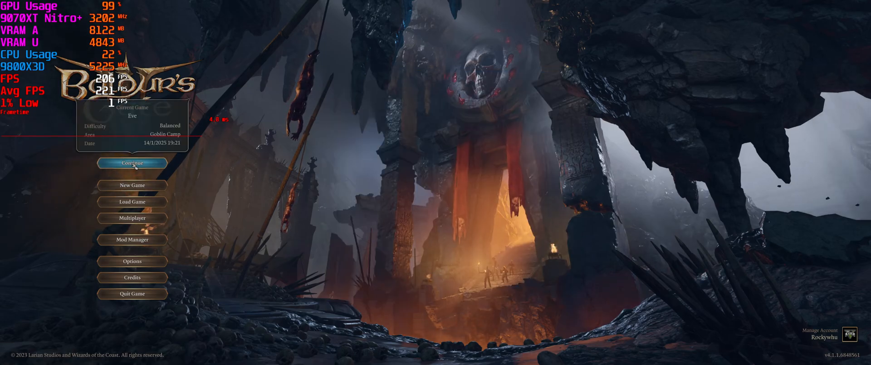
pyautogui.click(132, 162)
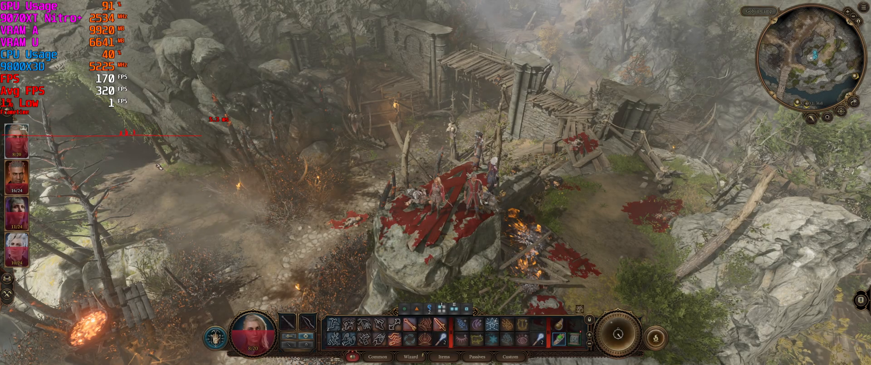
pyautogui.moveTo(451, 232)
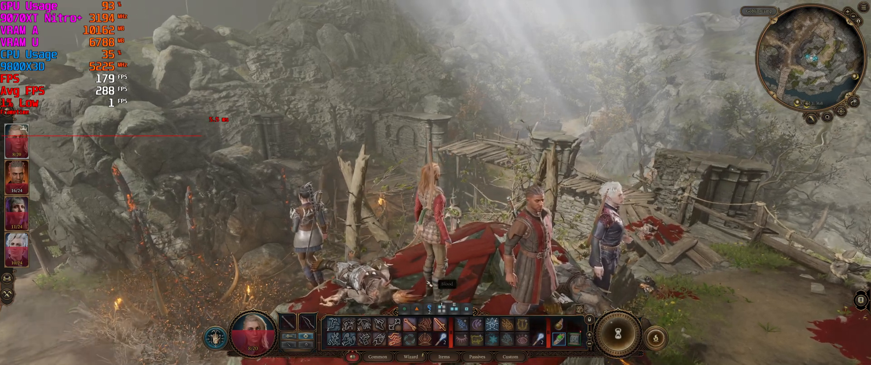
# From the pause menu, open the Video options and set the aspect ratio to 43:18.
pyautogui.press('Escape')
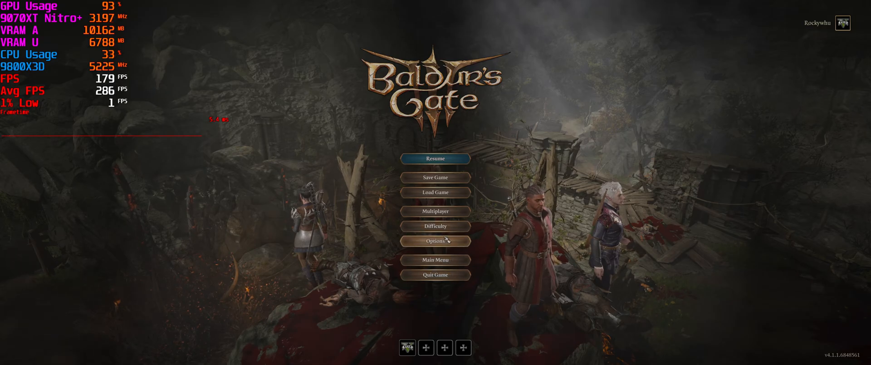
pyautogui.click(435, 240)
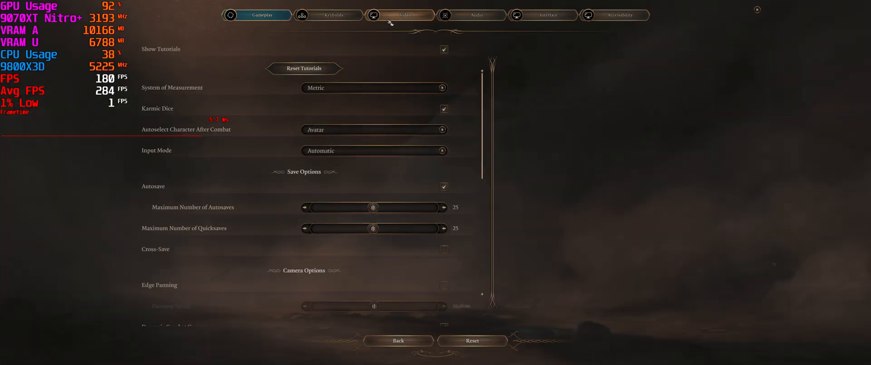
pyautogui.click(400, 15)
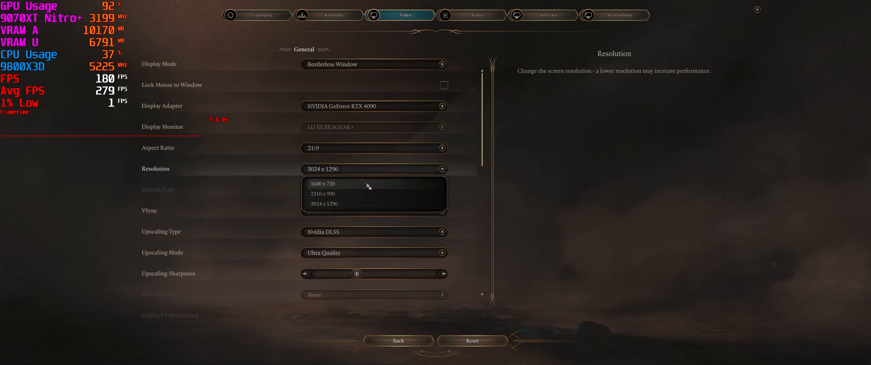
pyautogui.click(373, 148)
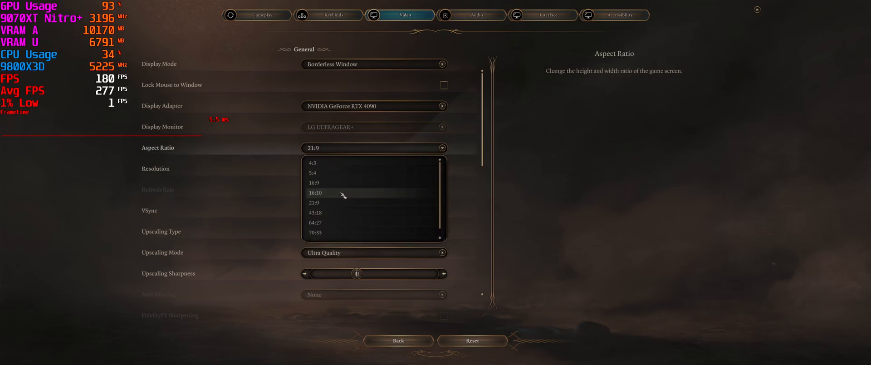
pyautogui.moveTo(338, 213)
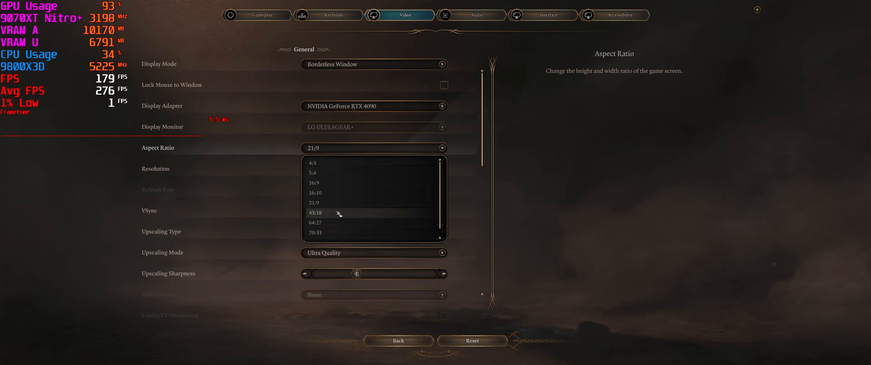
pyautogui.click(315, 212)
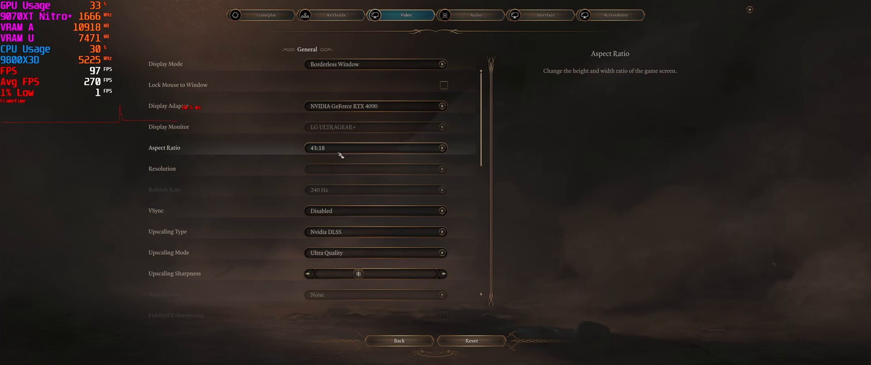
pyautogui.click(375, 147)
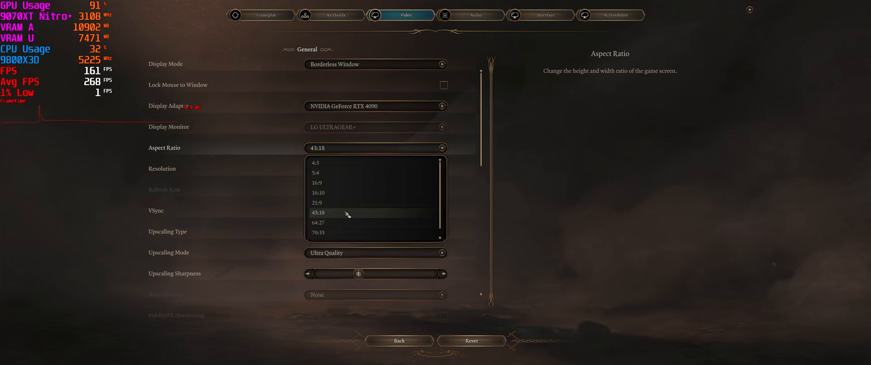
pyautogui.scroll(-3)
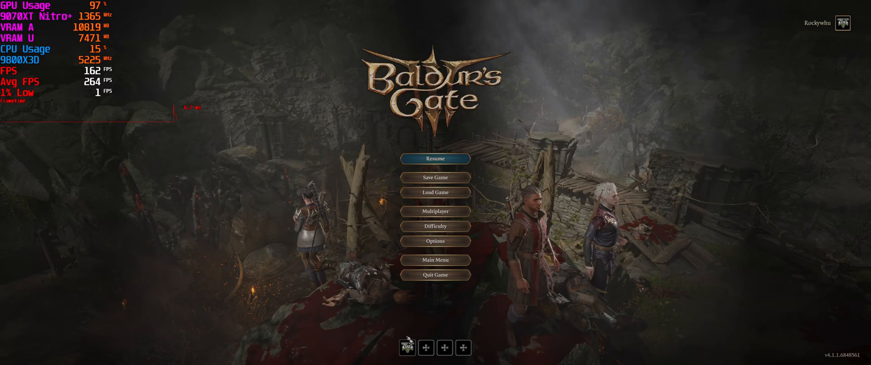
# Re-enter the Video options, keeping Upscaling Mode at Ultra Quality and the resolution unchanged.
pyautogui.click(435, 240)
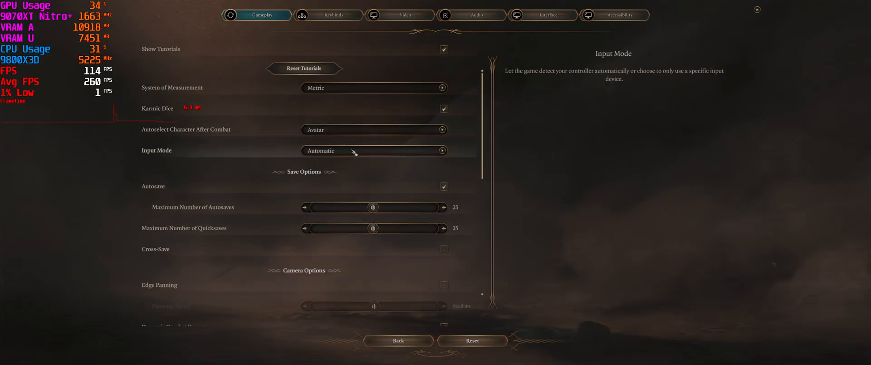
pyautogui.click(399, 15)
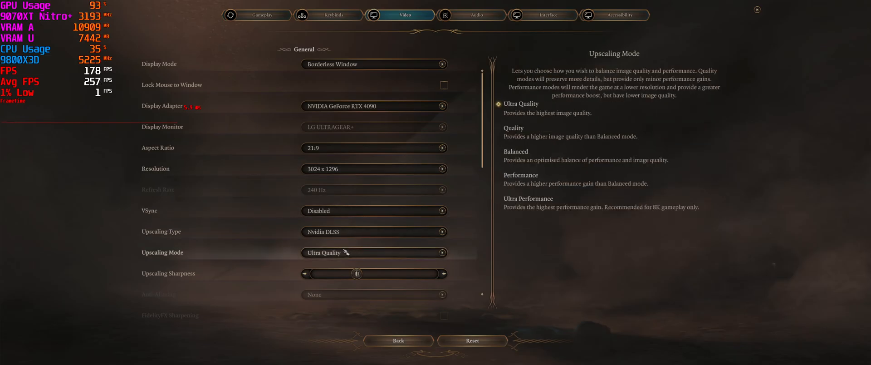
pyautogui.moveTo(375, 232)
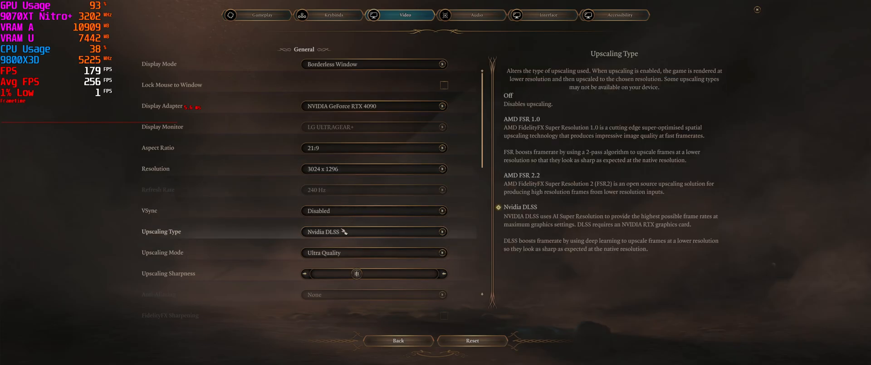
pyautogui.click(373, 253)
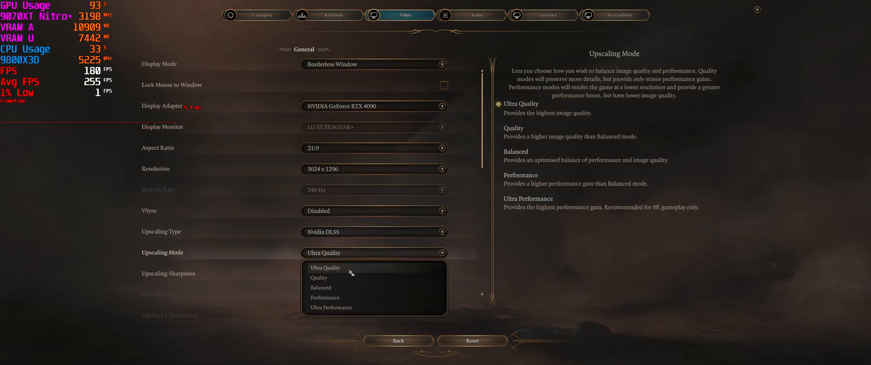
pyautogui.click(373, 232)
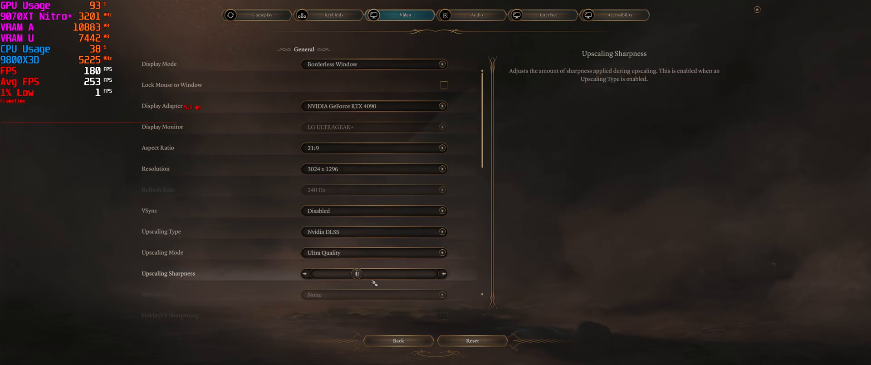
pyautogui.moveTo(351, 155)
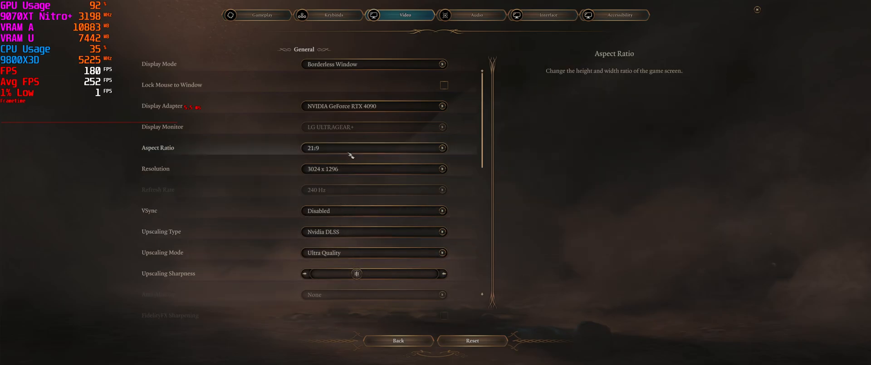
pyautogui.click(374, 169)
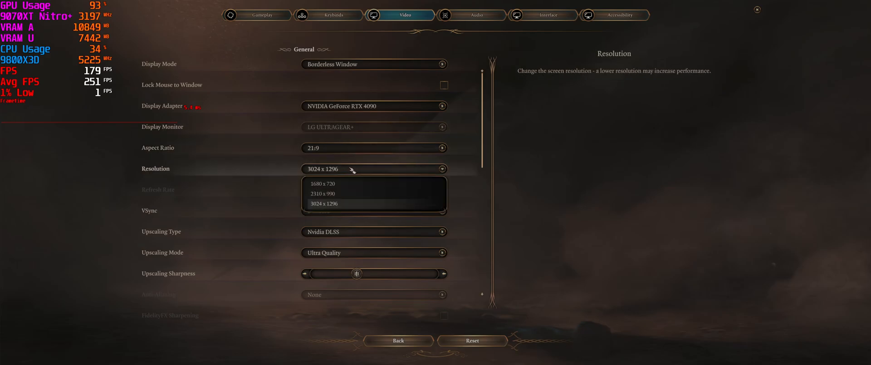
pyautogui.click(324, 203)
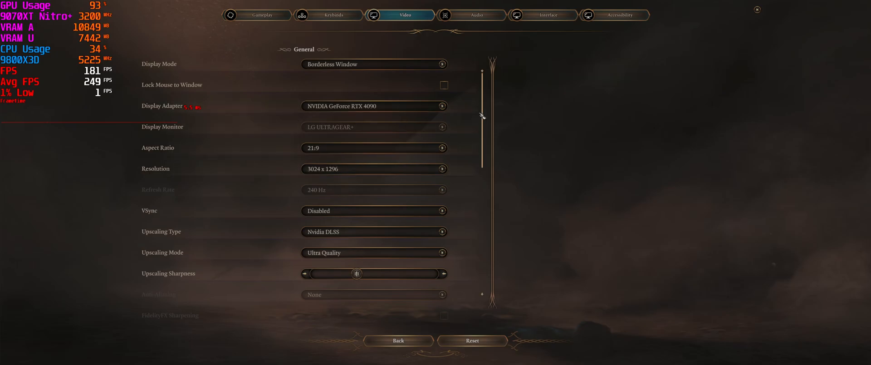
# Scroll through the quality settings and switch the display mode to Fullscreen.
pyautogui.scroll(-3)
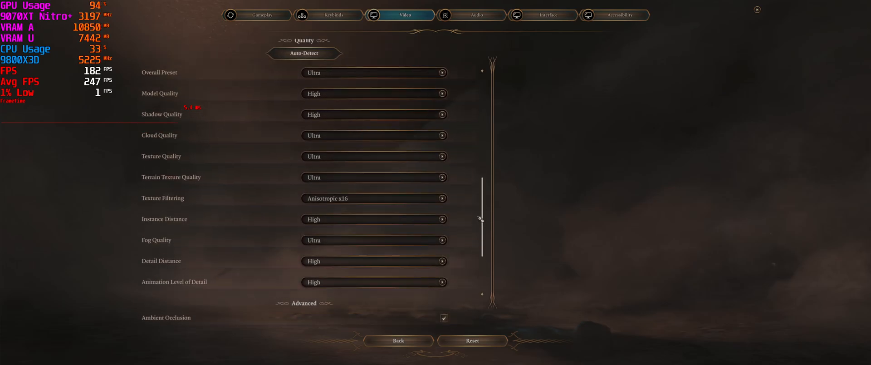
pyautogui.scroll(-3)
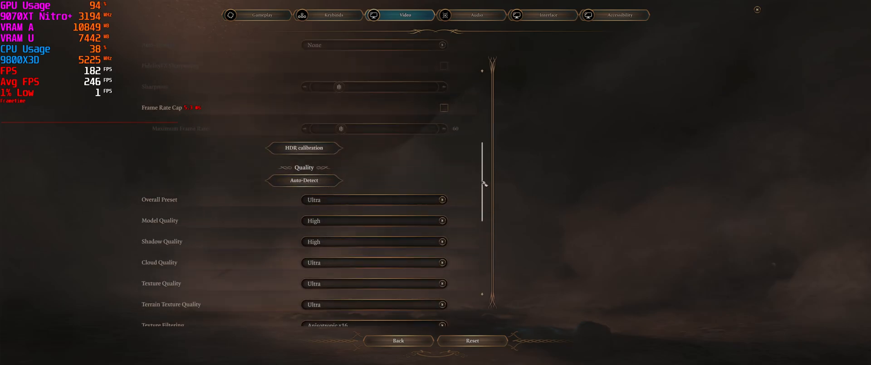
pyautogui.scroll(3)
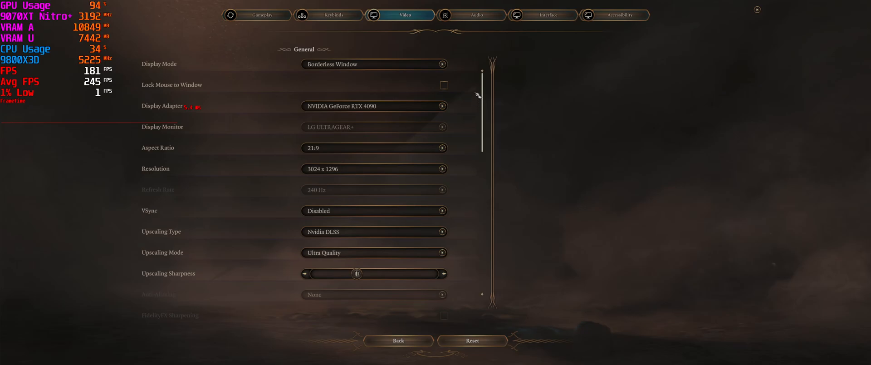
pyautogui.click(373, 63)
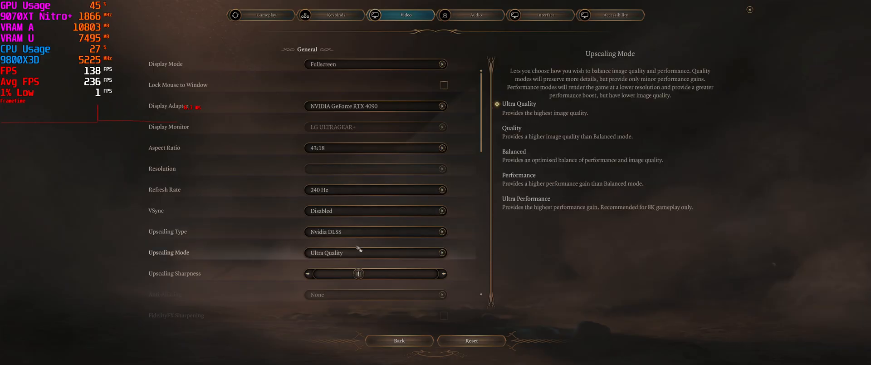
pyautogui.moveTo(360, 127)
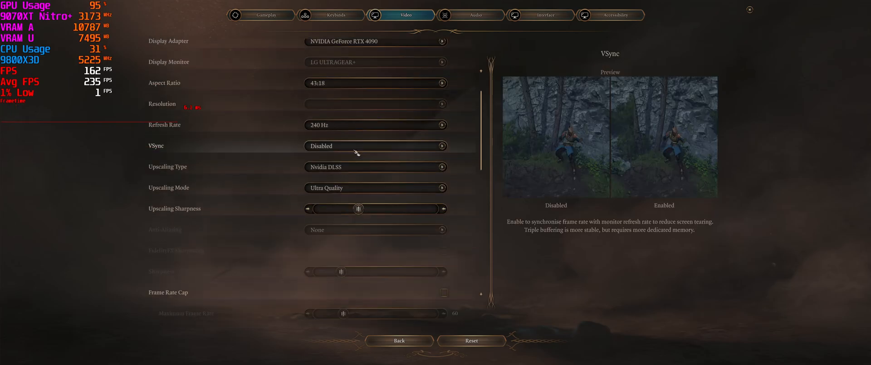
pyautogui.moveTo(375, 167)
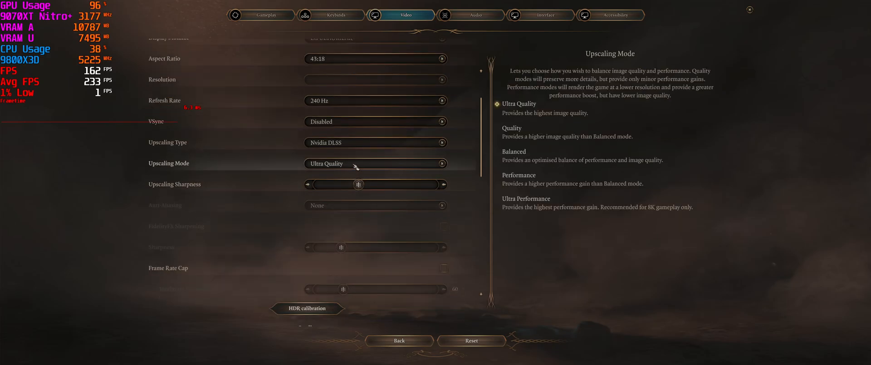
# Check the upscaling mode list and scroll down through the Quality settings without changes.
pyautogui.click(376, 143)
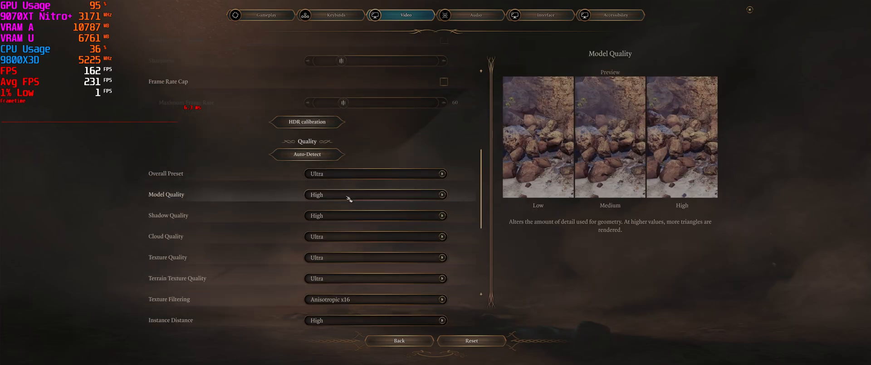
pyautogui.scroll(-3)
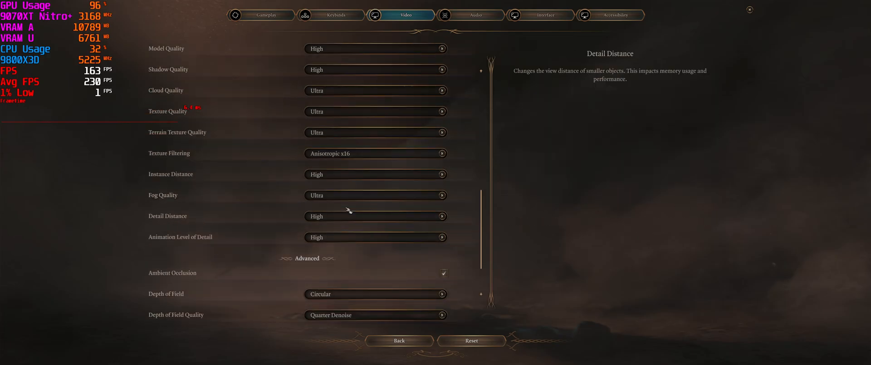
pyautogui.scroll(-3)
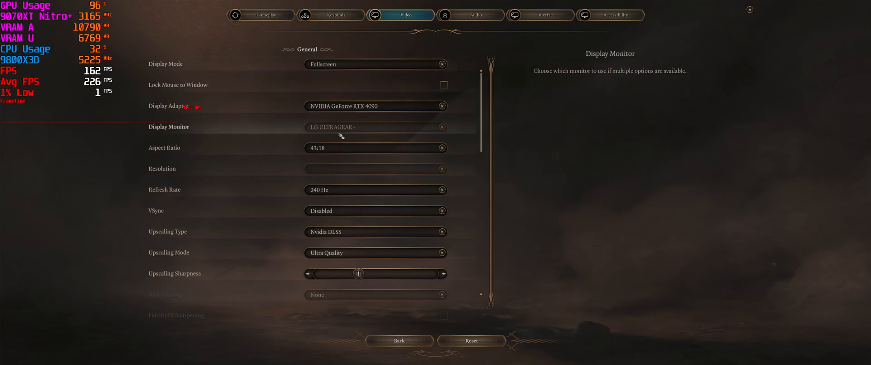
pyautogui.scroll(-3)
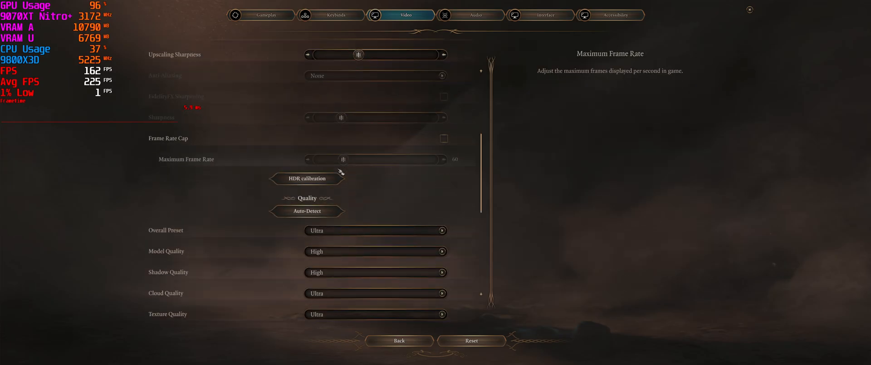
pyautogui.scroll(-3)
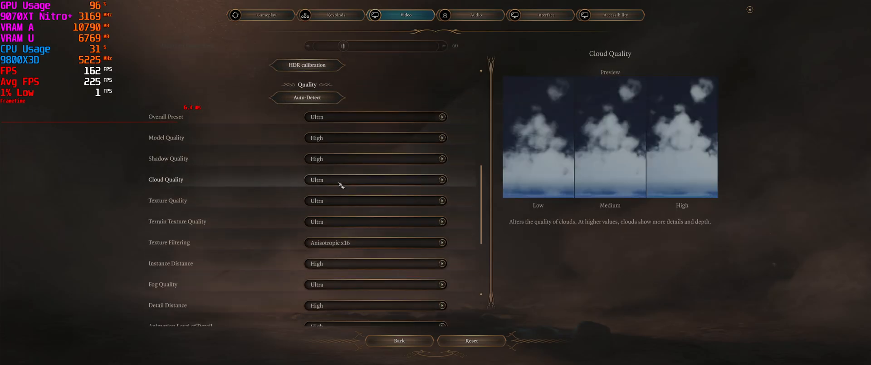
# Keep texture filtering at Anisotropic x16 and leave the options for the pause menu.
pyautogui.click(376, 193)
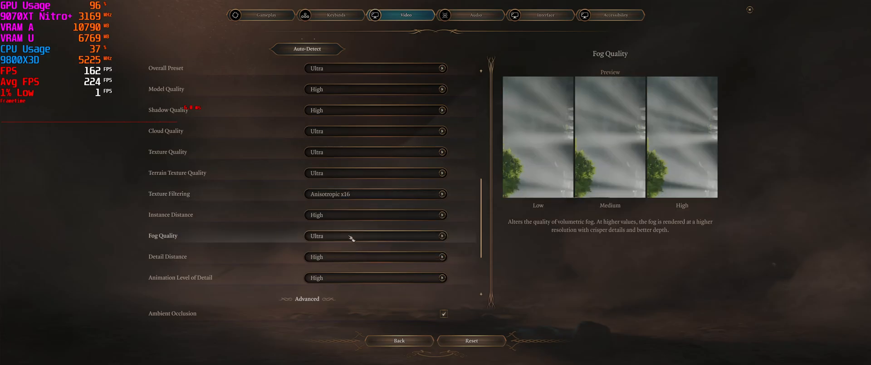
pyautogui.click(375, 194)
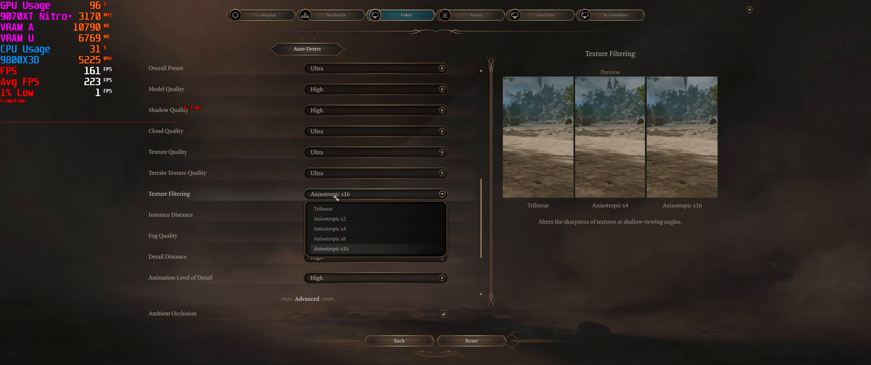
pyautogui.click(331, 248)
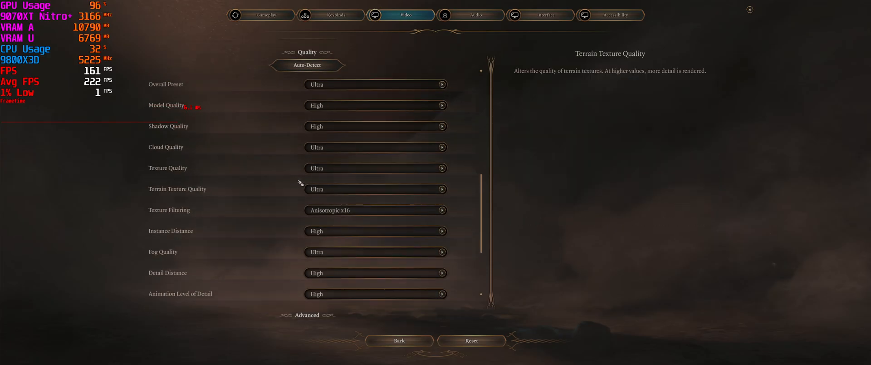
pyautogui.scroll(-3)
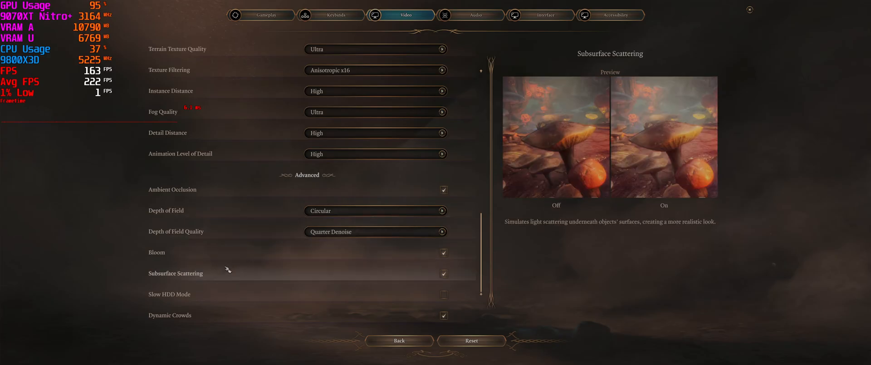
pyautogui.click(400, 340)
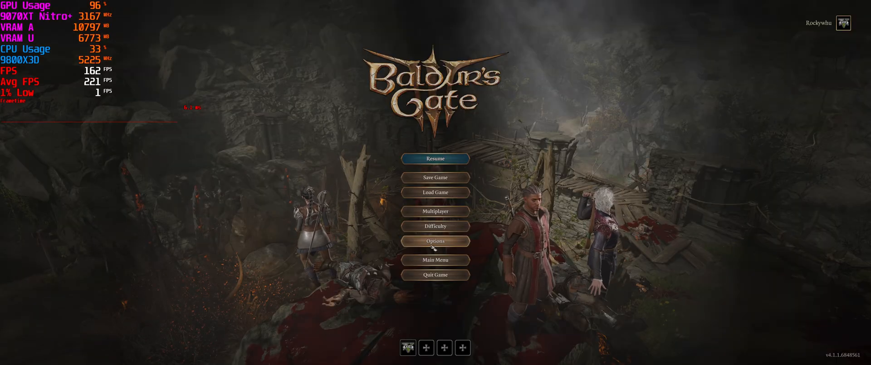
# In the Video options, keep Ultra Quality upscaling mode and set anti-aliasing to DLAA with upscaling off.
pyautogui.click(435, 242)
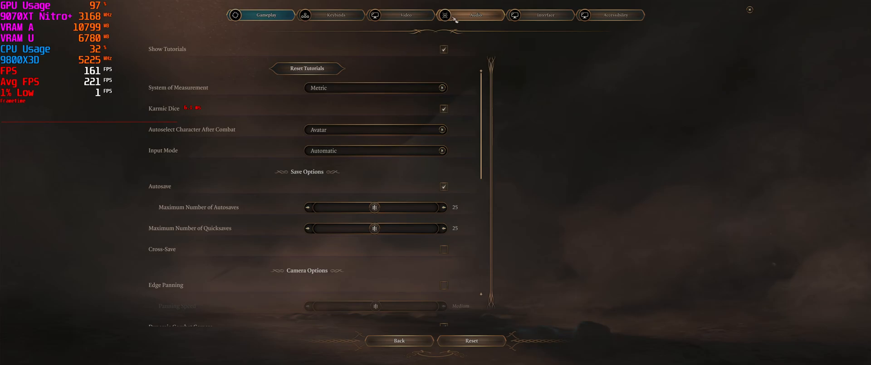
pyautogui.click(400, 16)
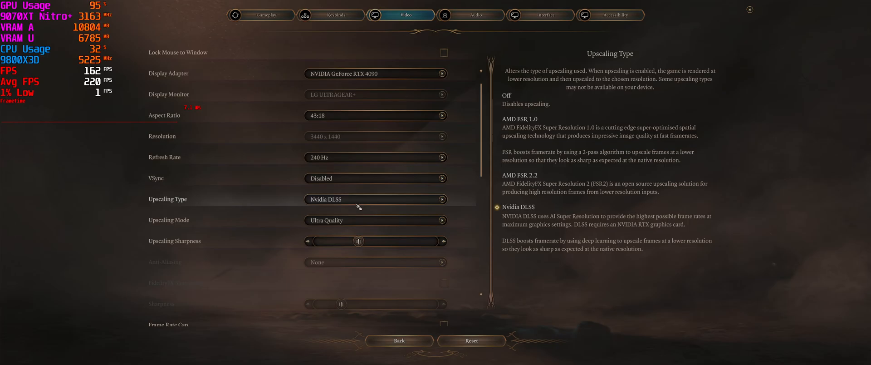
pyautogui.click(376, 220)
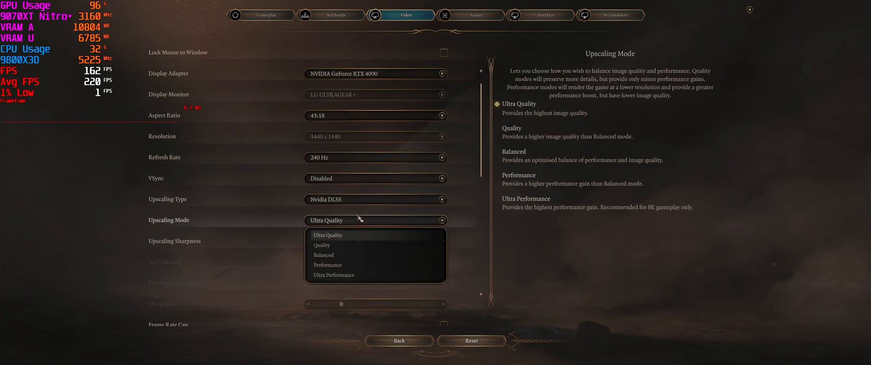
pyautogui.click(376, 199)
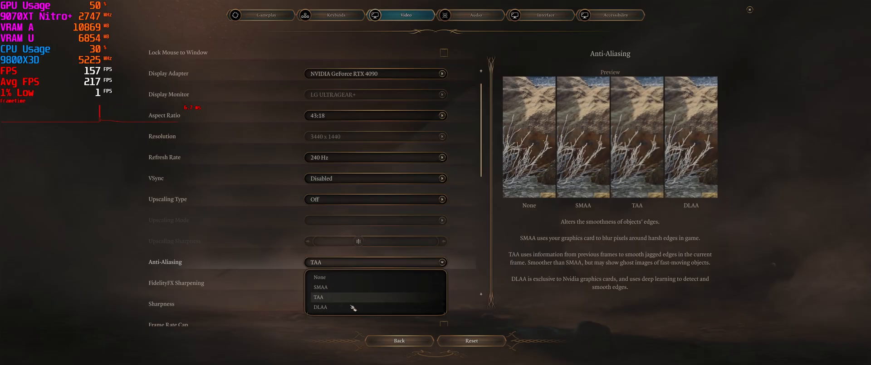
pyautogui.click(321, 307)
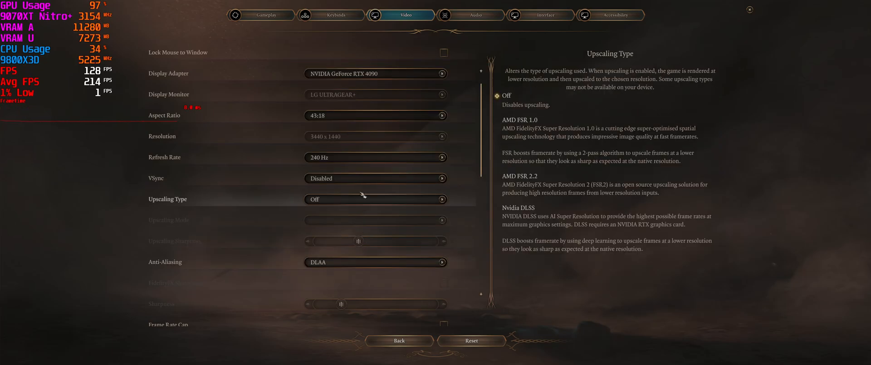
# Switch Upscaling Type to Nvidia DLSS, then turn upscaling back off.
pyautogui.click(375, 199)
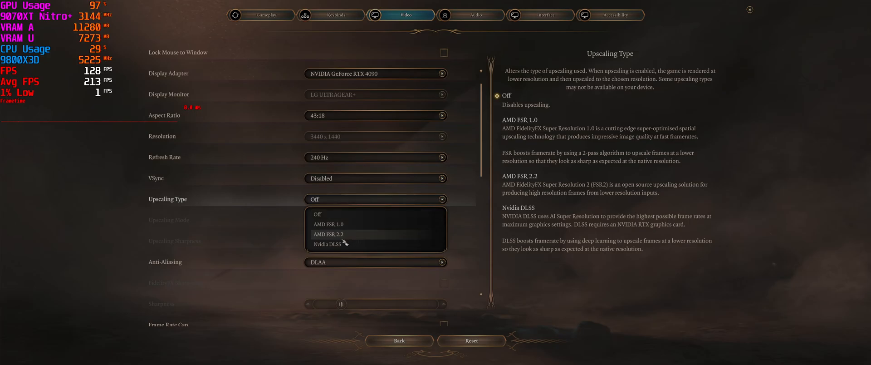
pyautogui.click(327, 244)
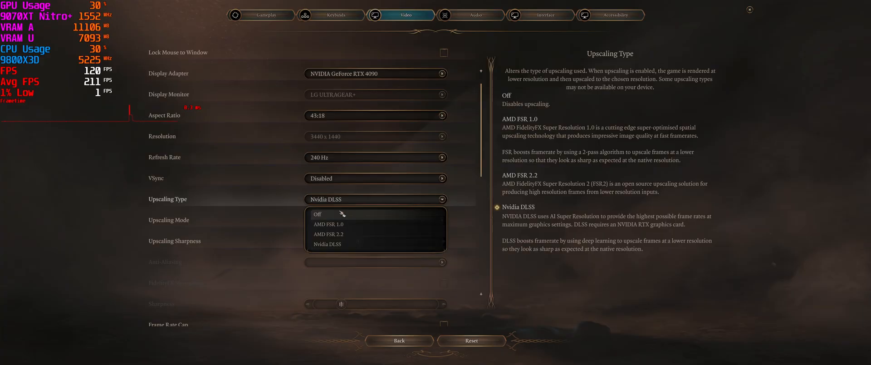
pyautogui.click(317, 214)
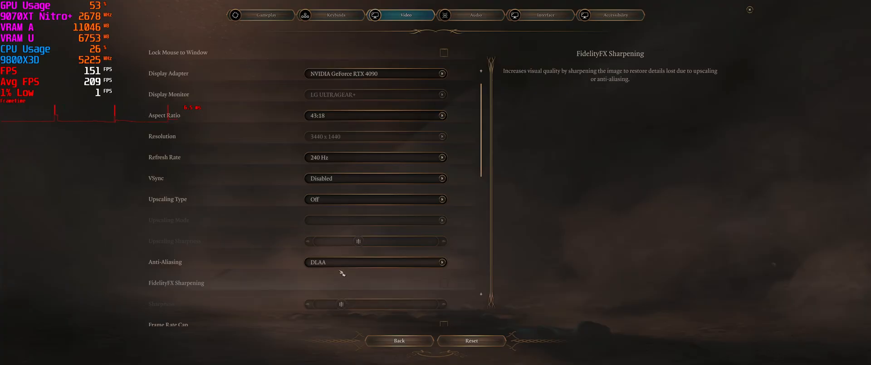
pyautogui.moveTo(367, 199)
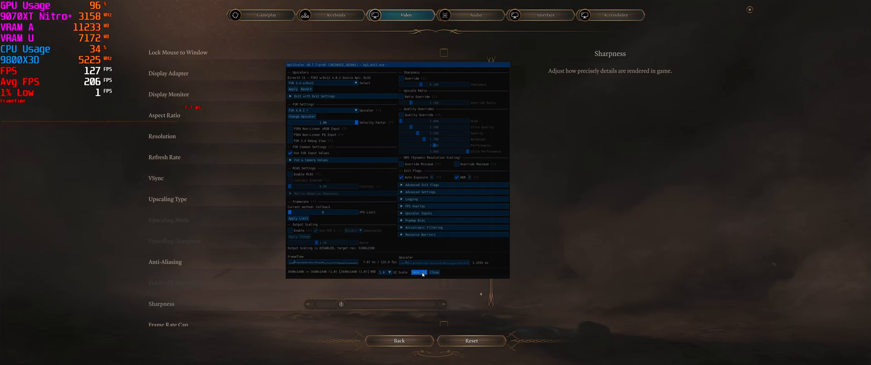
# Close the OptiScaler settings overlay and bring up the VSync choices.
pyautogui.click(434, 272)
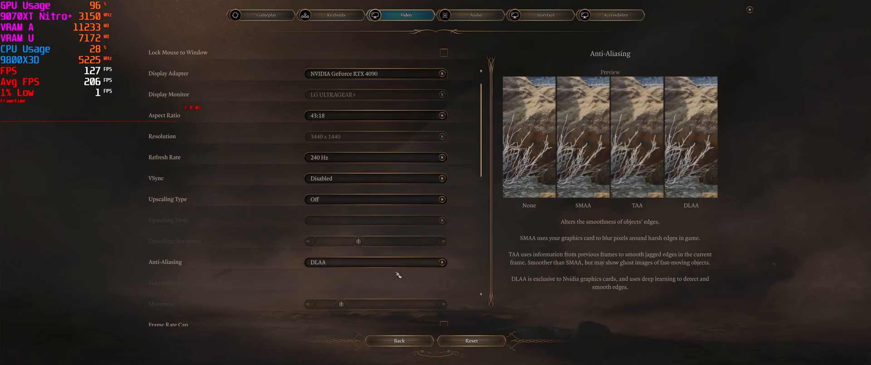
pyautogui.click(375, 261)
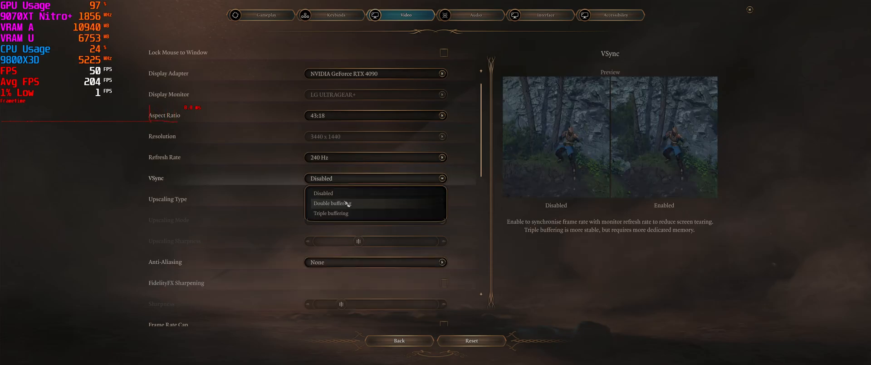
# Keep VSync Disabled and set upscaling to Nvidia DLSS in Balanced mode.
pyautogui.click(376, 199)
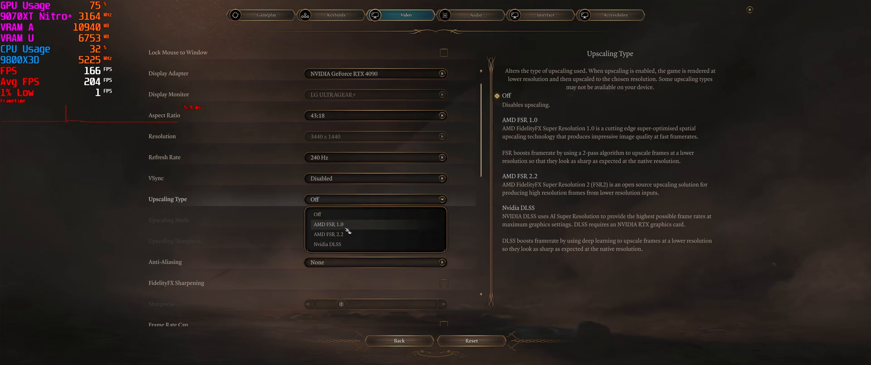
pyautogui.click(328, 244)
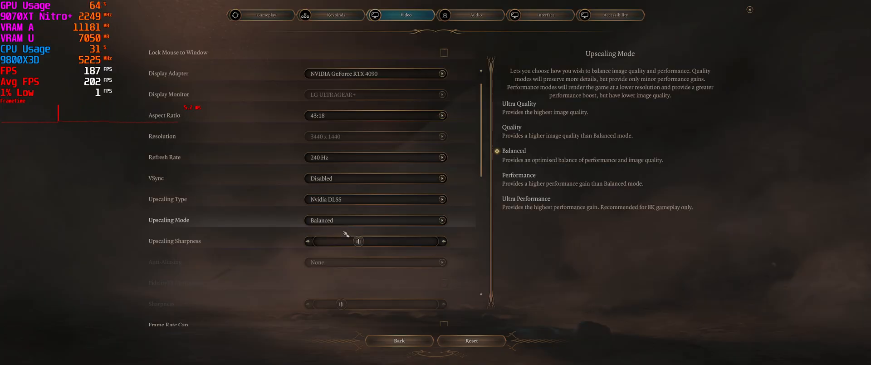